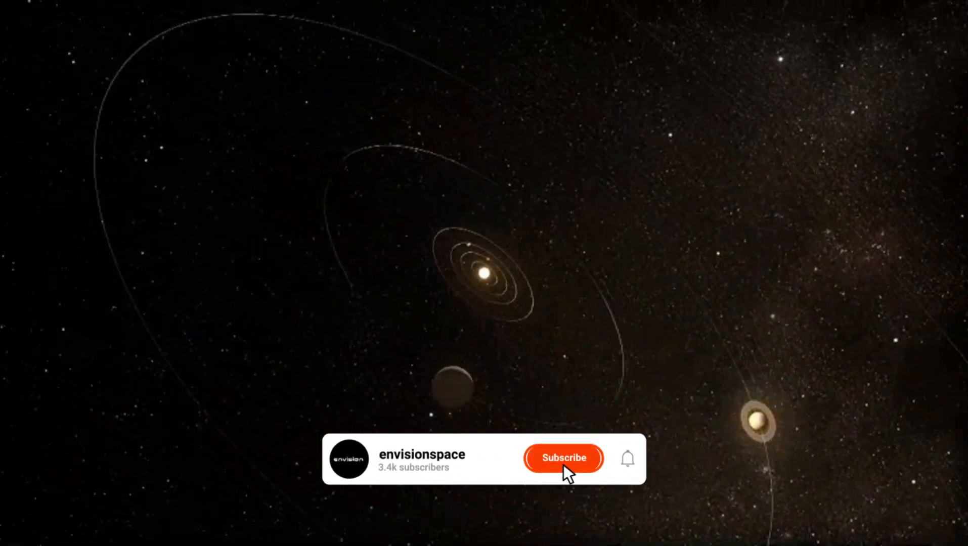
left_click(562, 457)
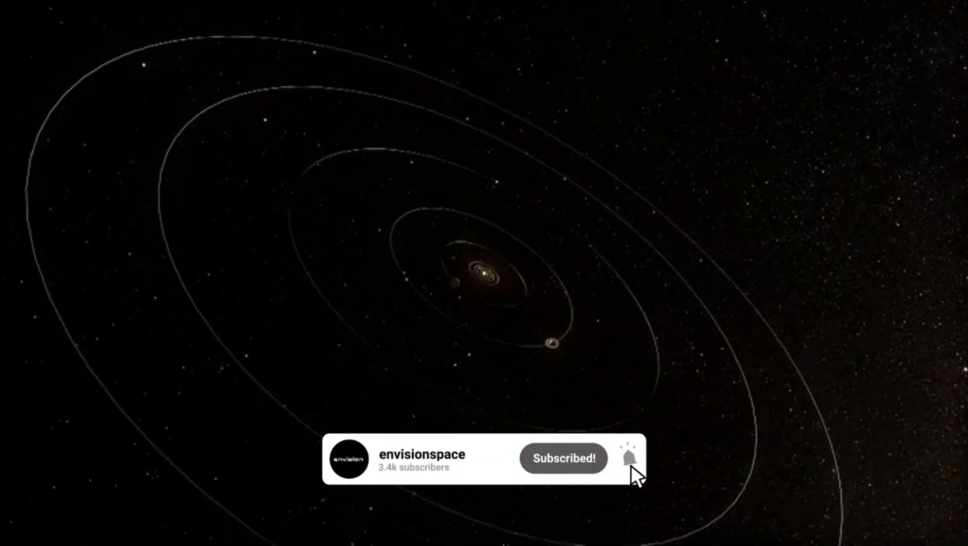
left_click(563, 459)
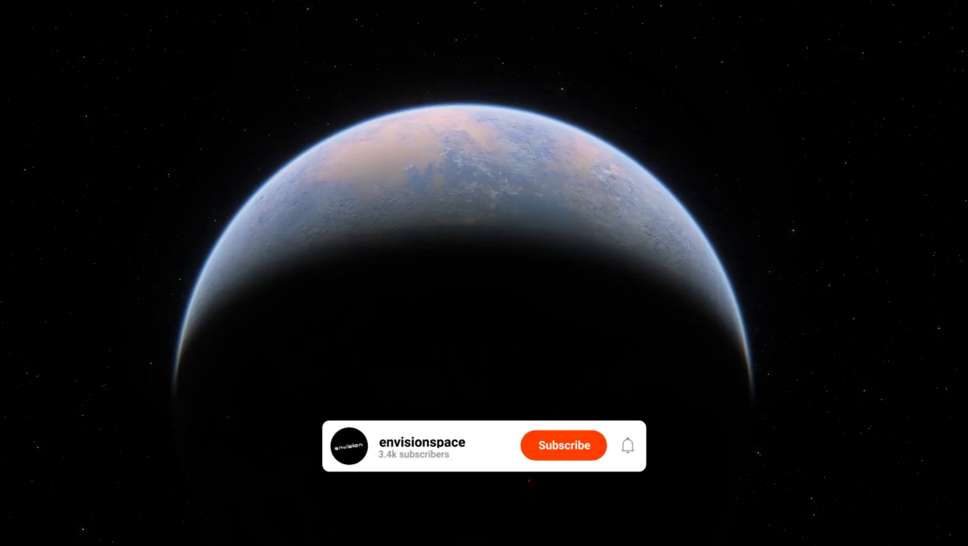
left_click(562, 445)
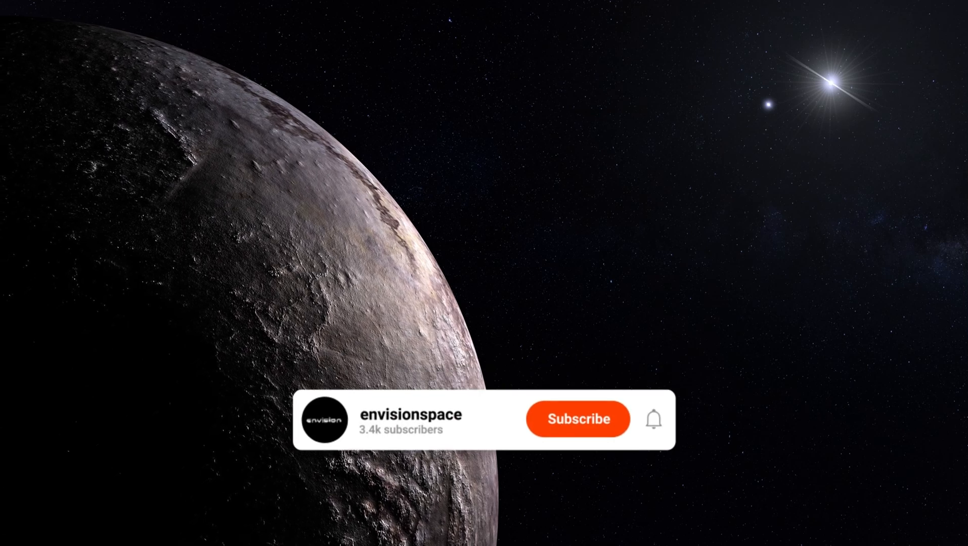
left_click(577, 418)
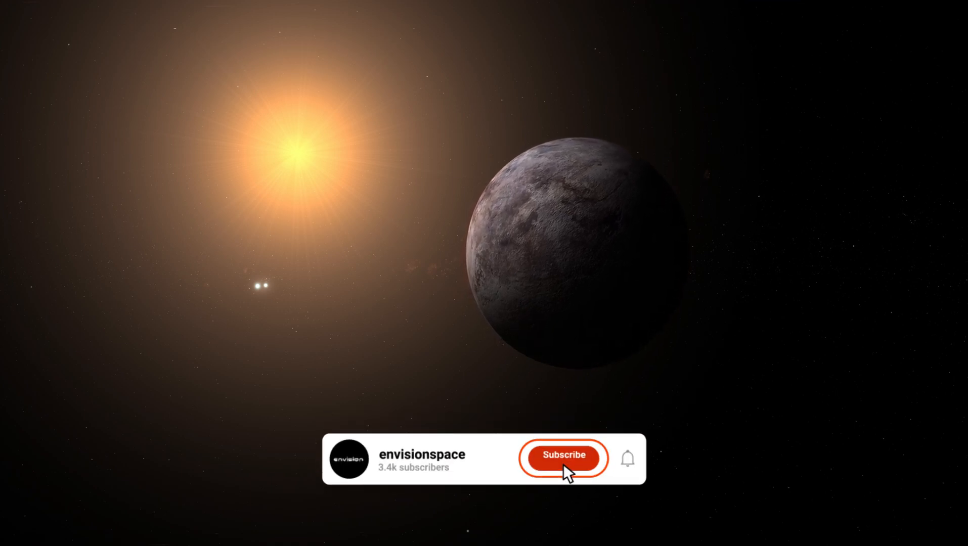
left_click(563, 458)
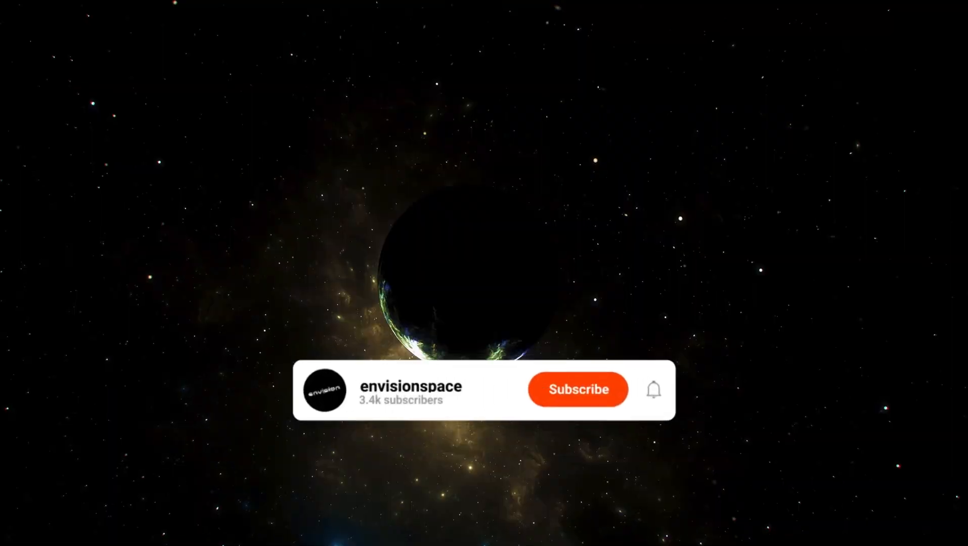
left_click(578, 389)
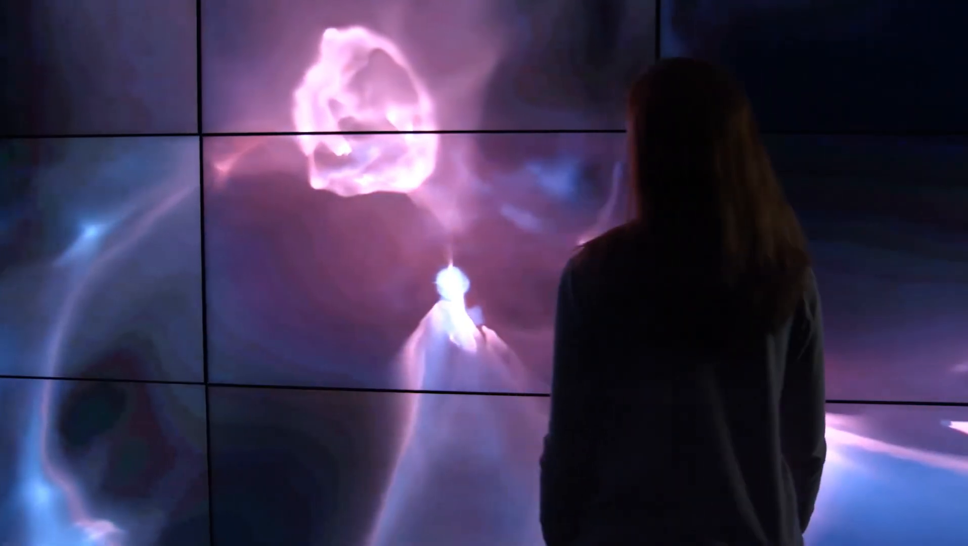
left_click(563, 459)
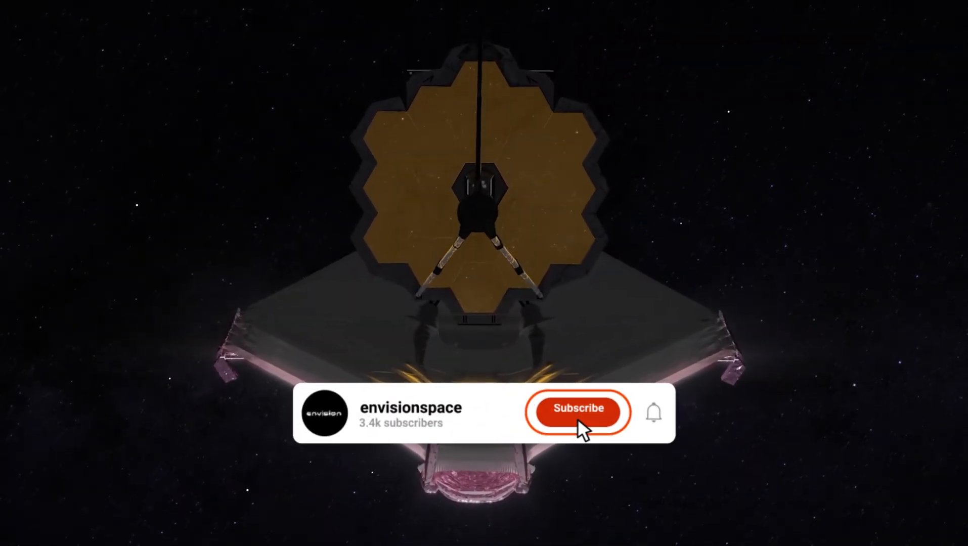
left_click(577, 412)
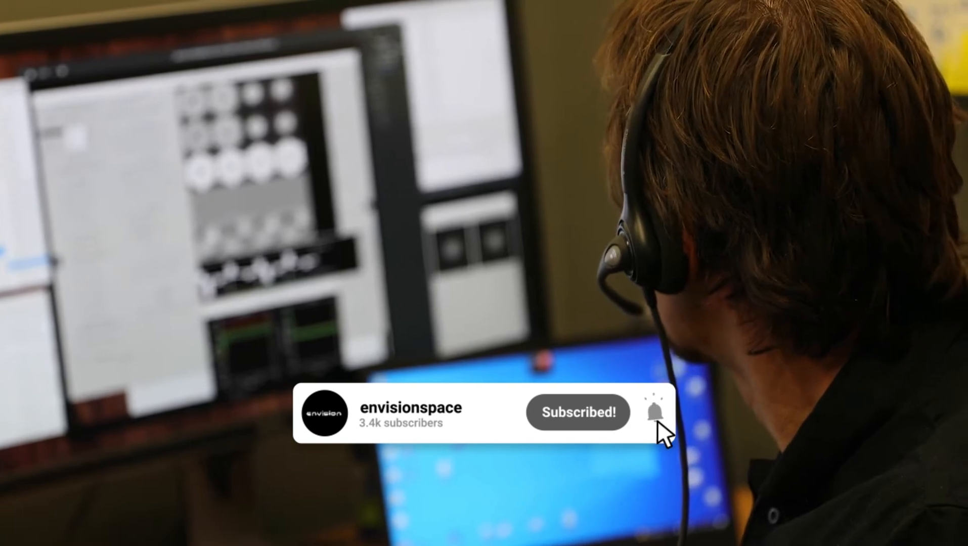